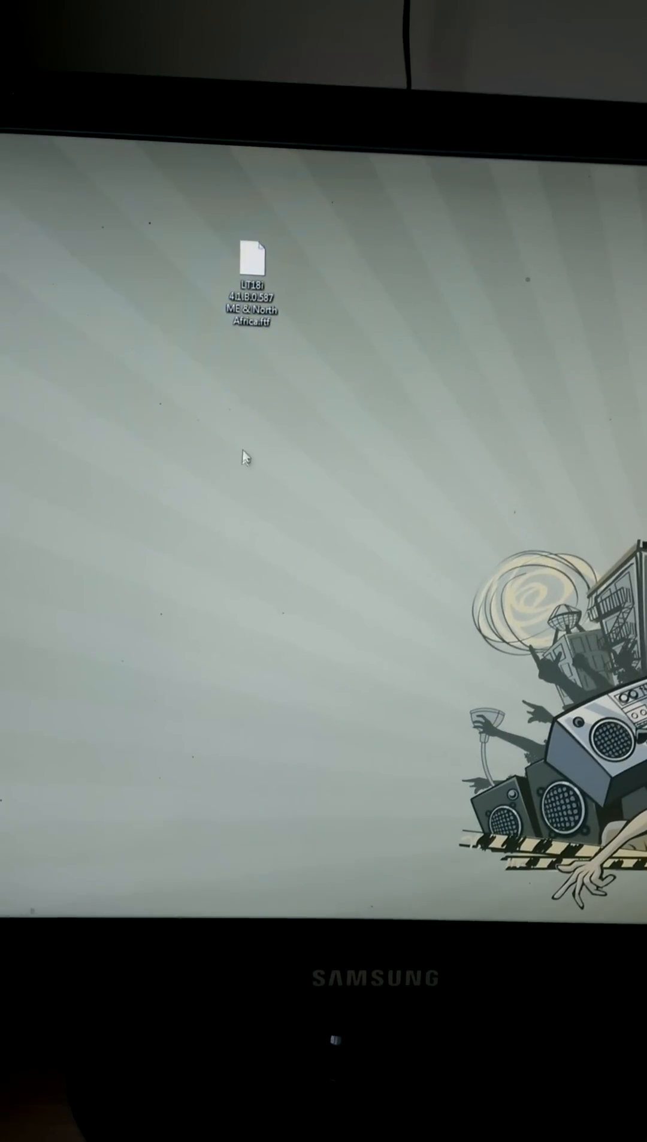
- Browse from Start > Computer into C:\Flashtool\firmwares in Windows Explorer
left_click(51, 757)
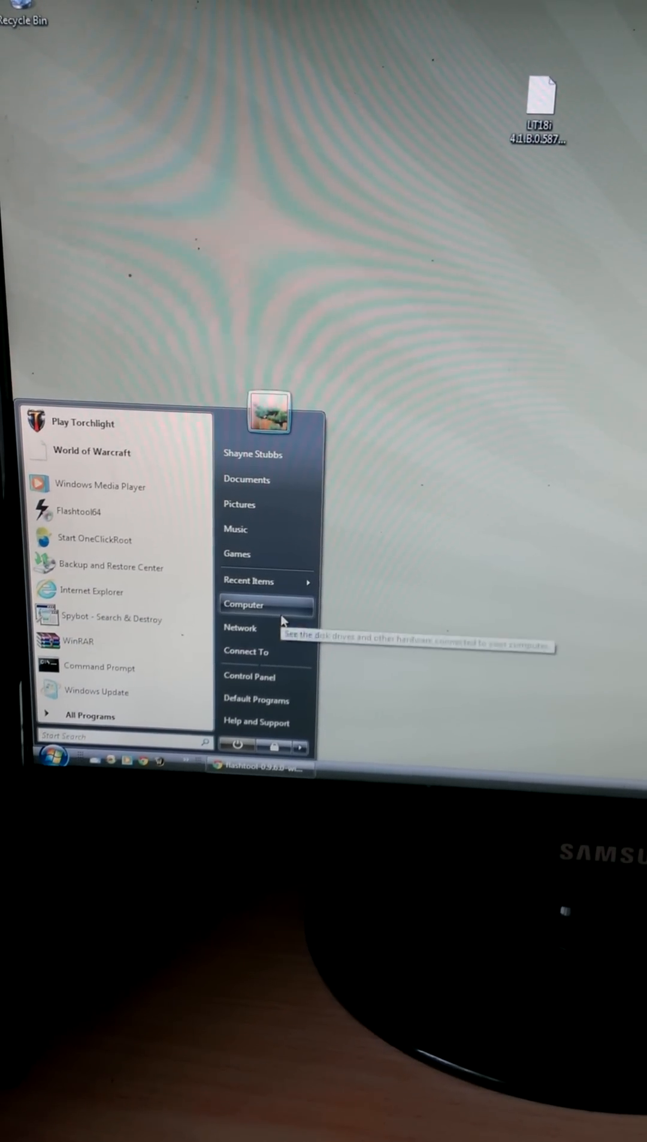
left_click(244, 603)
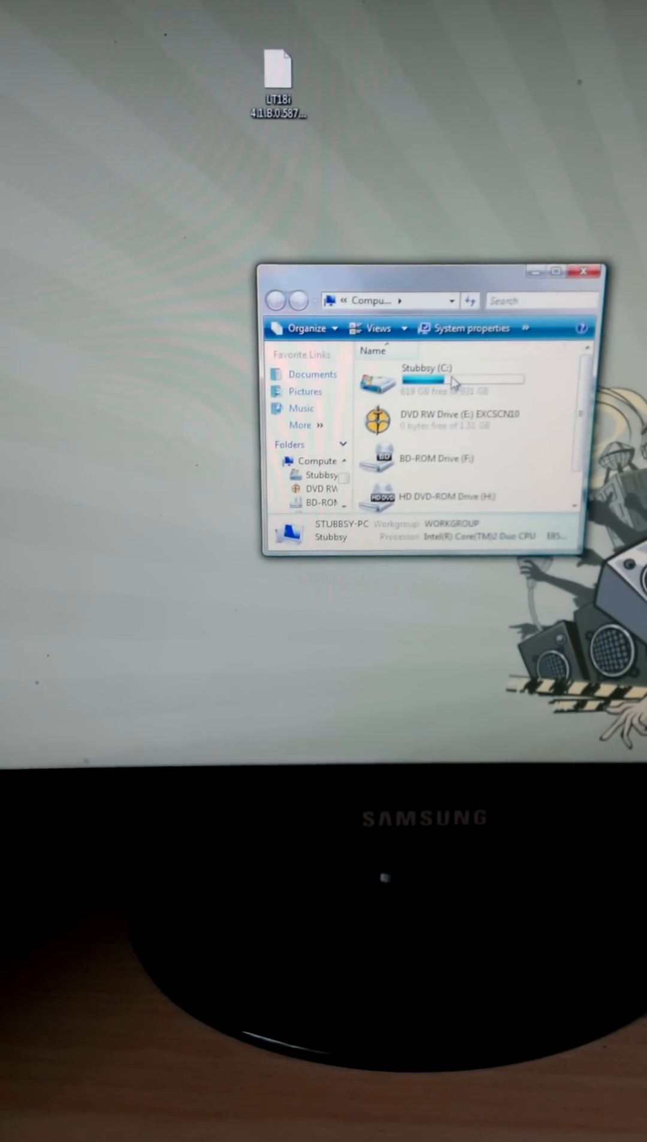
double_click(425, 383)
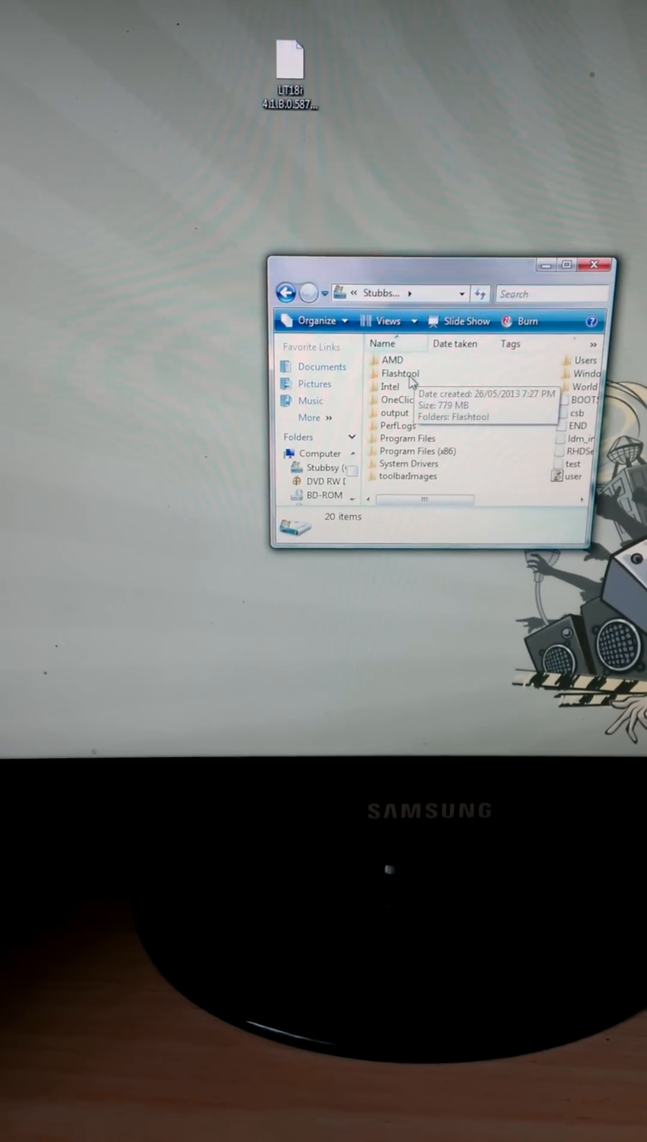
double_click(400, 374)
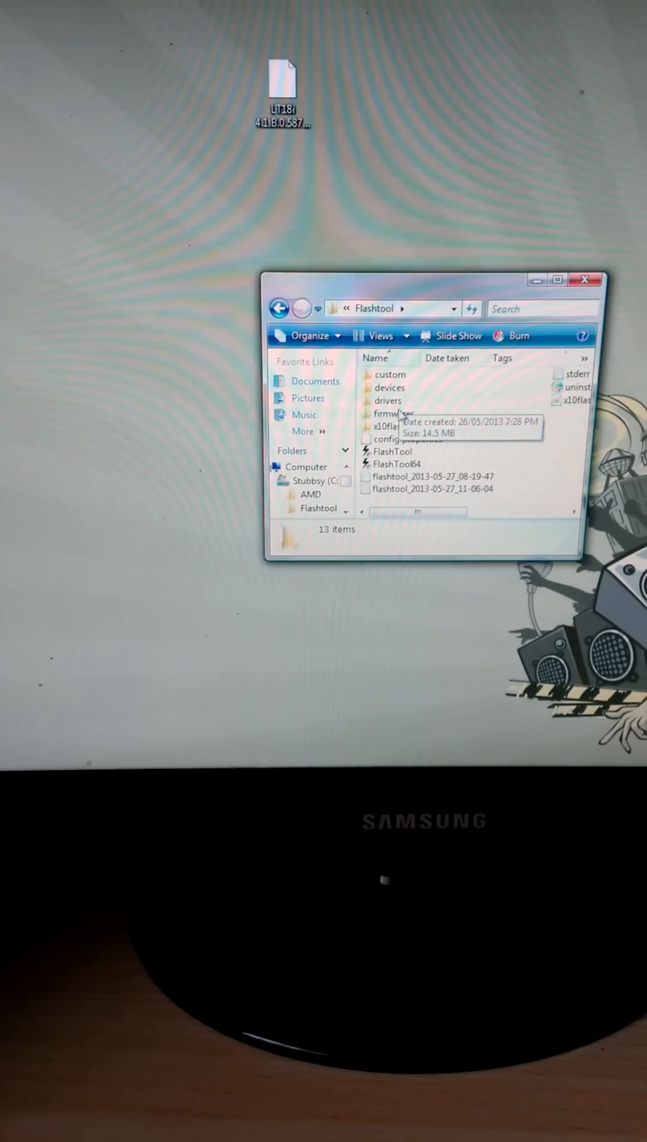
double_click(388, 413)
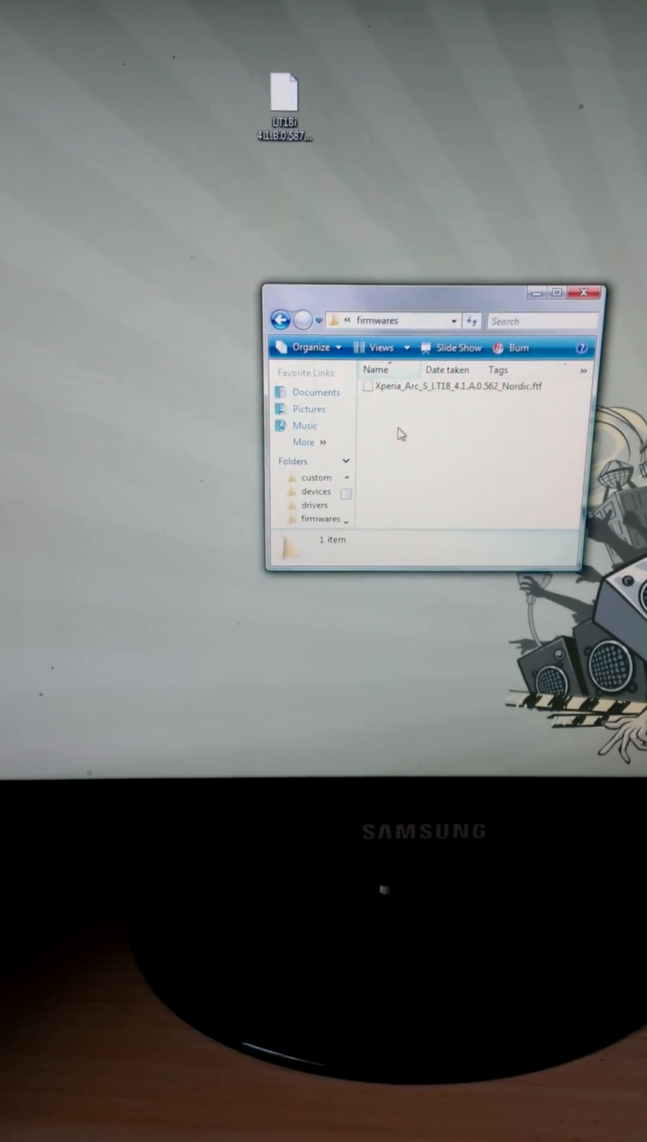
- Place the LT18i 4.1.B.0.587 ME & North Africa .ftf in firmwares, then close the window
left_click(284, 93)
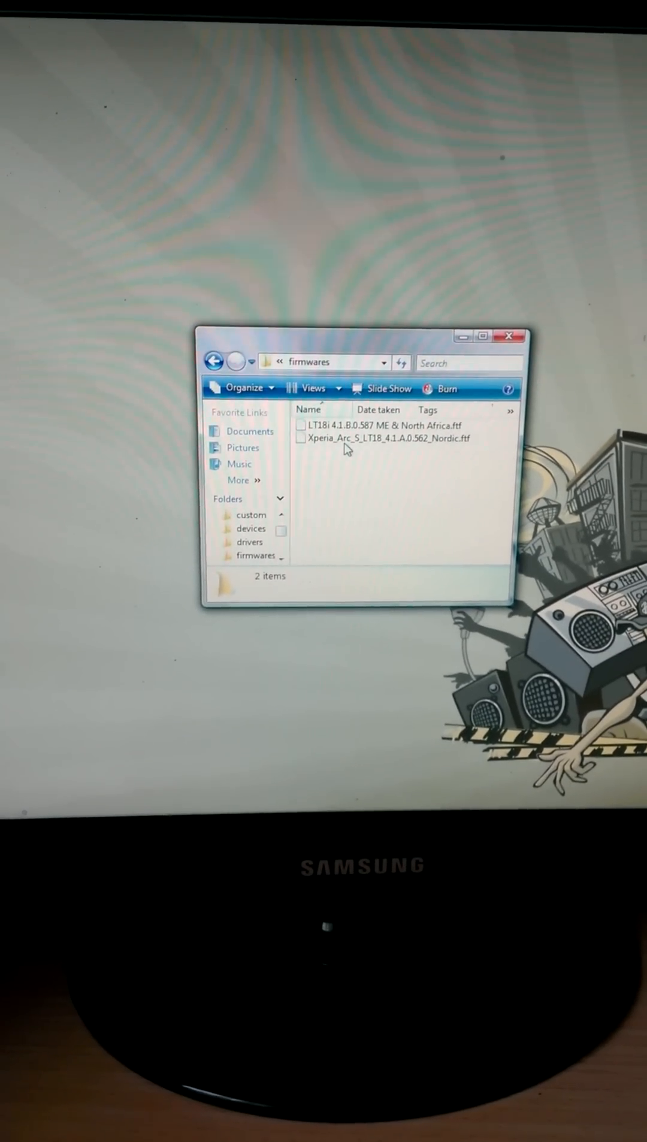
left_click(394, 438)
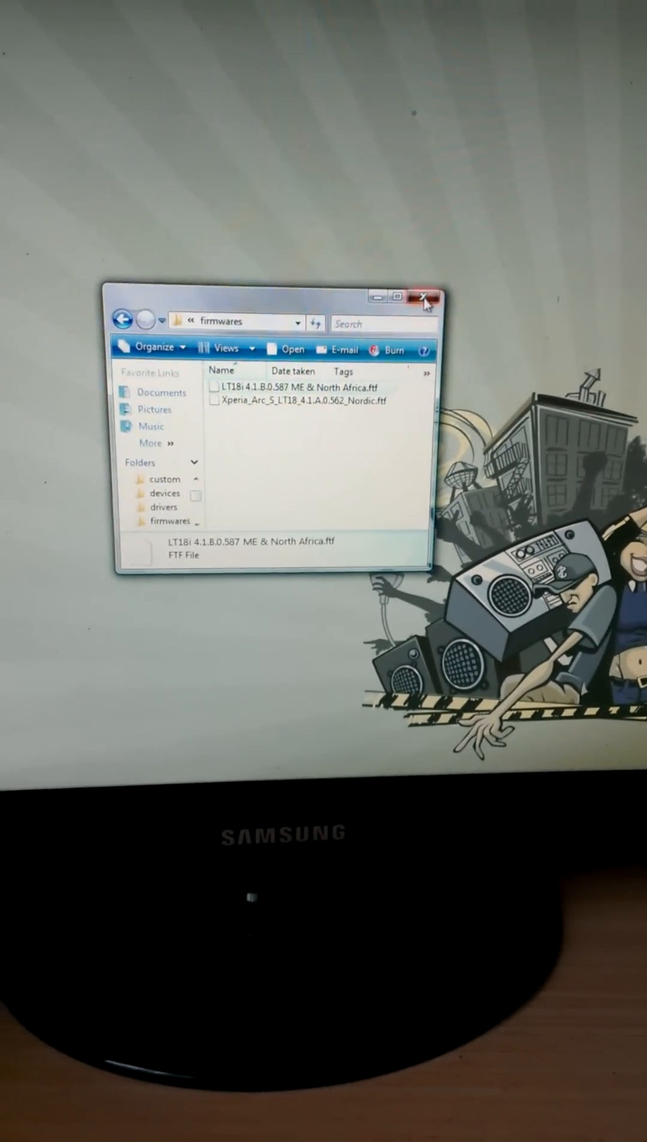
left_click(425, 296)
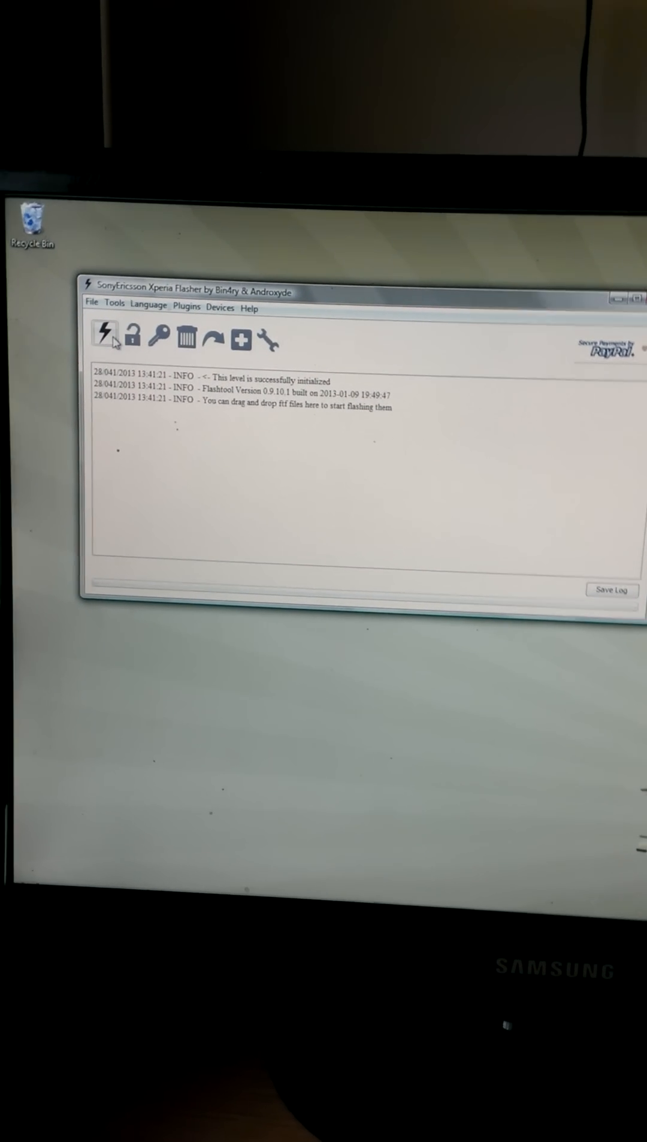
- Launch the Flash action from Flashtool's lightning-bolt toolbar button to list available firmwares
left_click(107, 337)
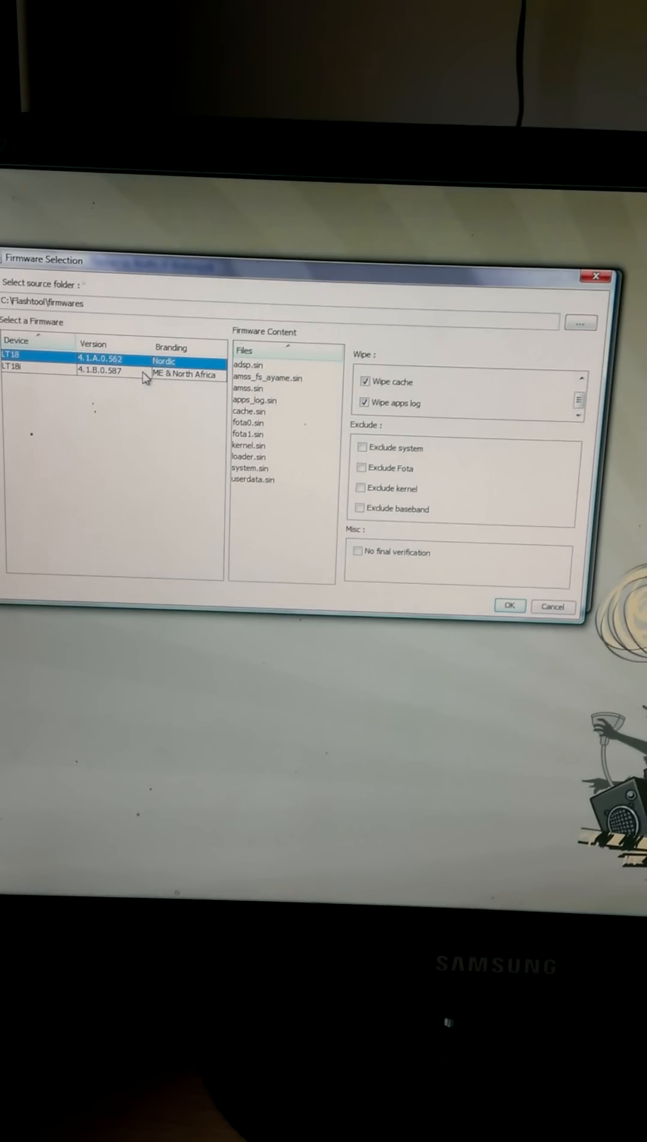
- Select the LT18i 4.1.B.0.587 ME & North Africa firmware and confirm with OK
left_click(109, 367)
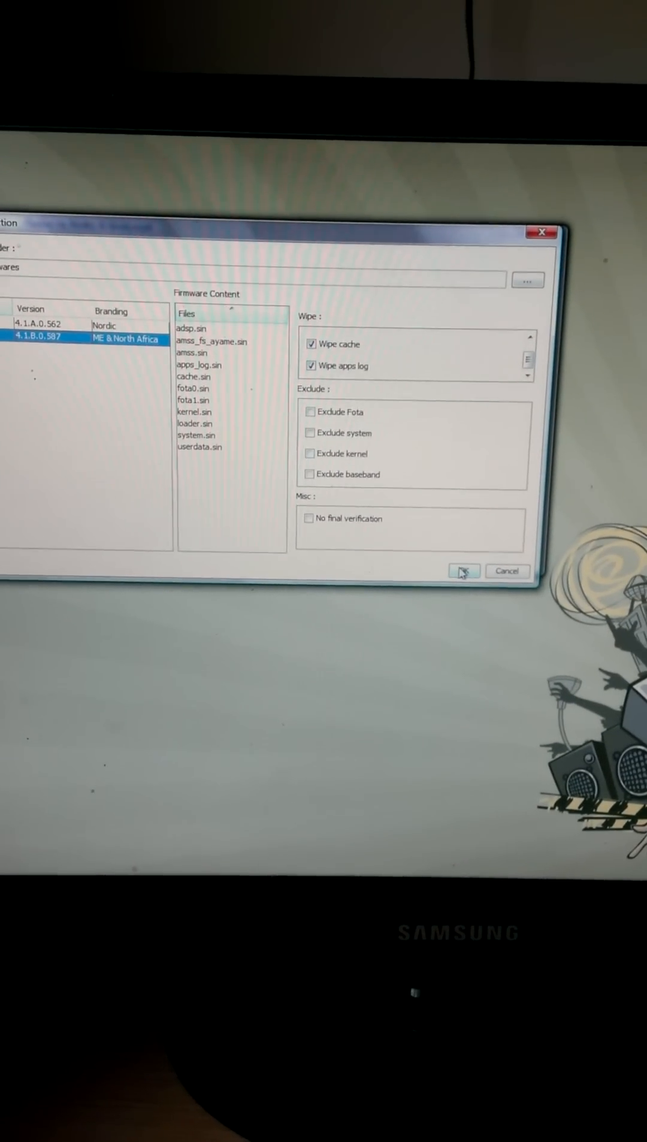
left_click(465, 571)
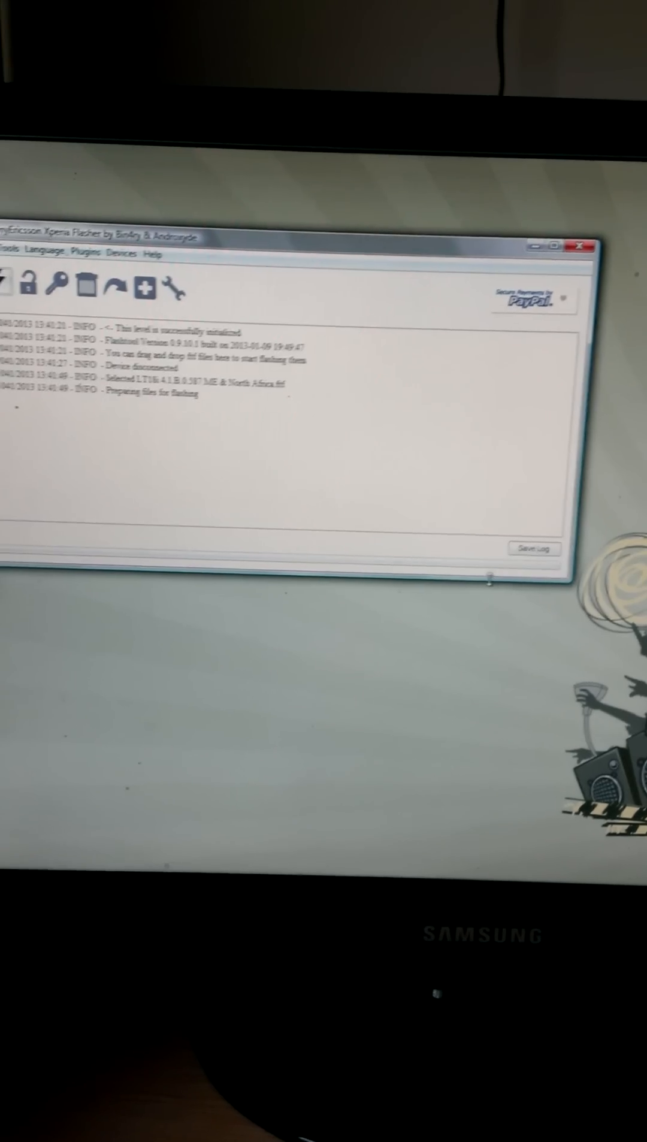